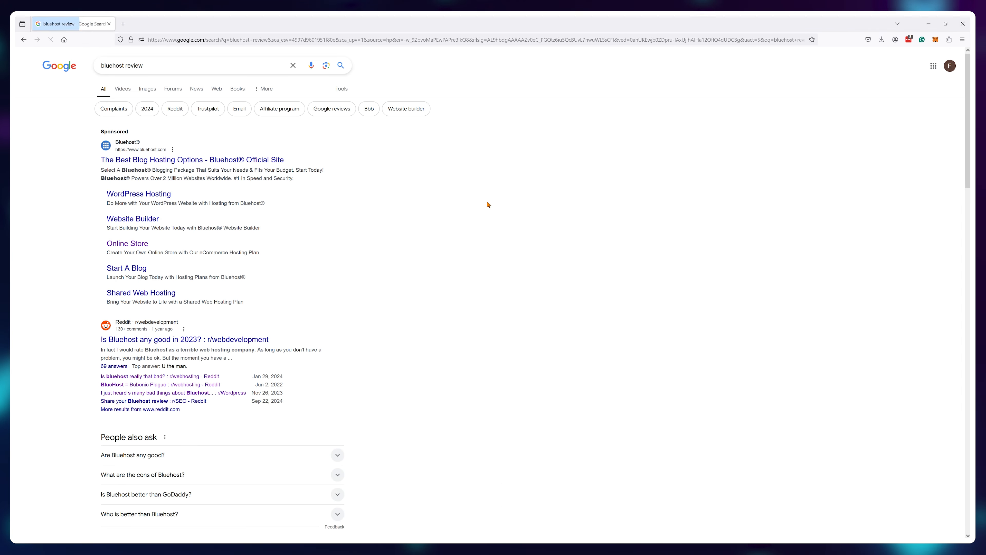
Reach bluehost.com's Hosting section showing the Compare all Web hosting plans table
{"action": "scroll", "scroll_direction": "down", "scroll_amount": 3}
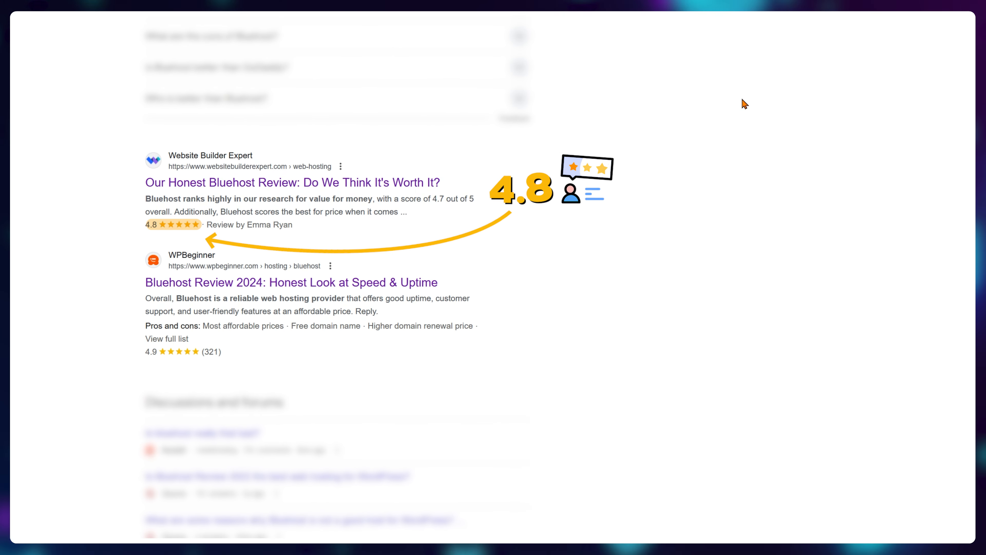
{"action": "scroll", "scroll_direction": "down", "scroll_amount": 3}
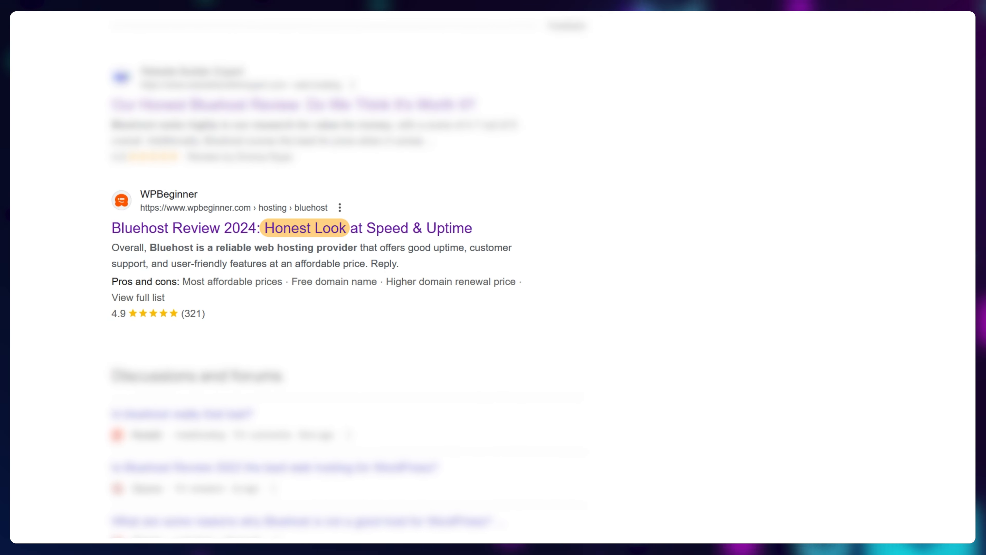
{"action": "left_click", "coordinate": [291, 228]}
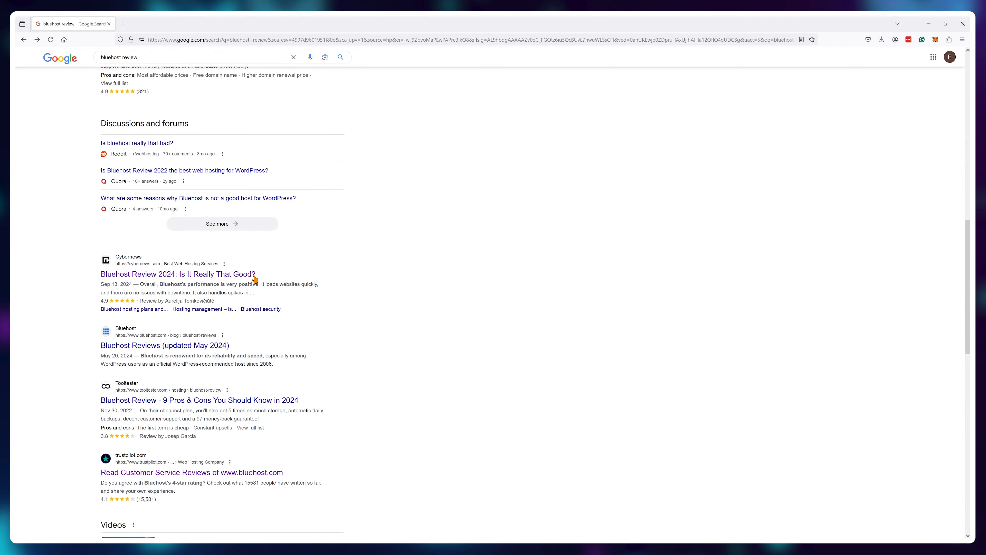
{"action": "left_click", "coordinate": [178, 274]}
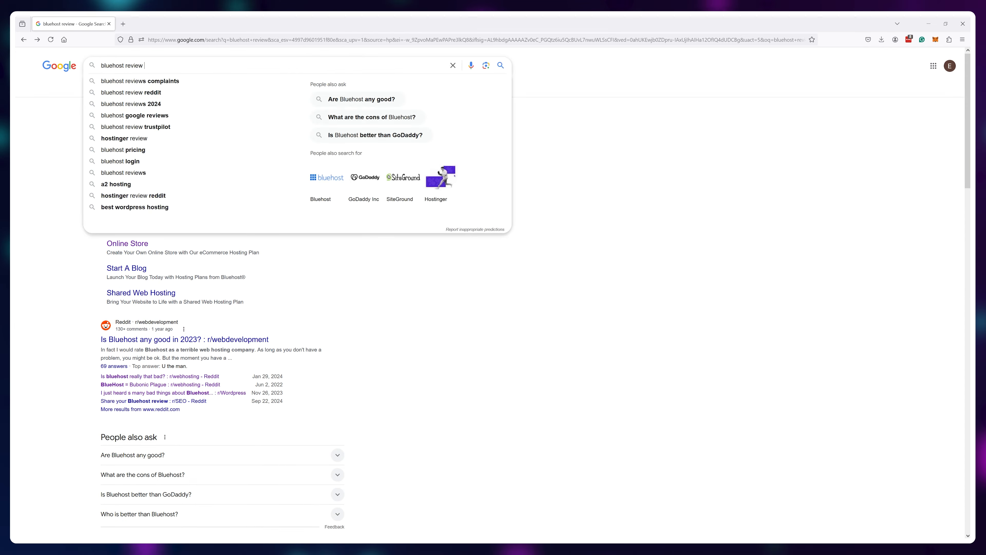
{"action": "left_click", "coordinate": [132, 93]}
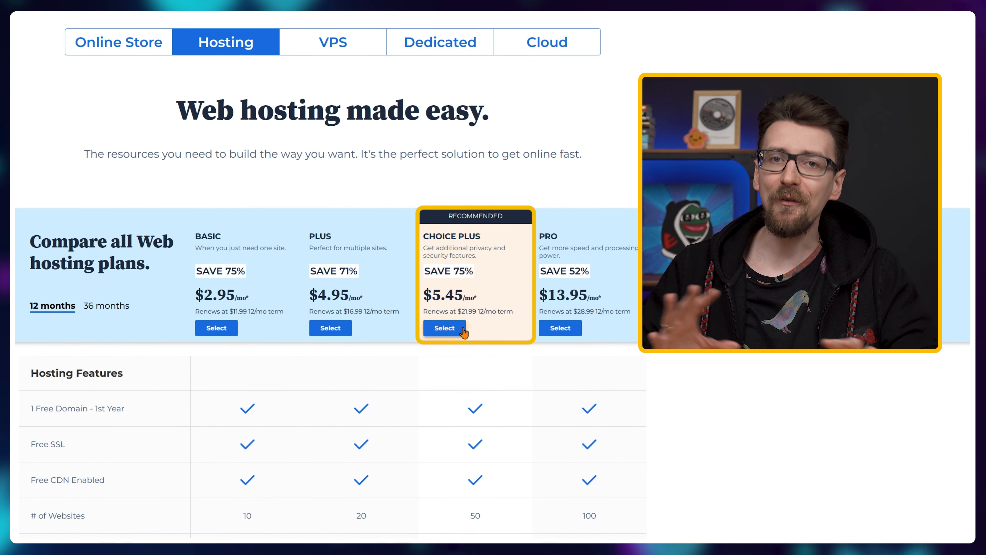
Add Choice Plus to the cart, log in to My Account, and view the site Overview and UptimeRobot Monitors
{"action": "left_click", "coordinate": [443, 327]}
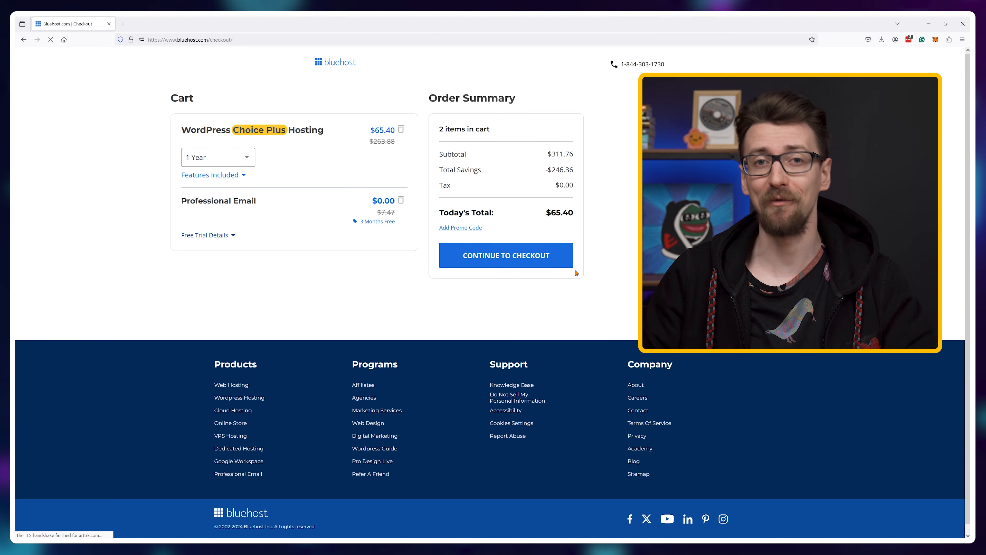
{"action": "left_click", "coordinate": [505, 255]}
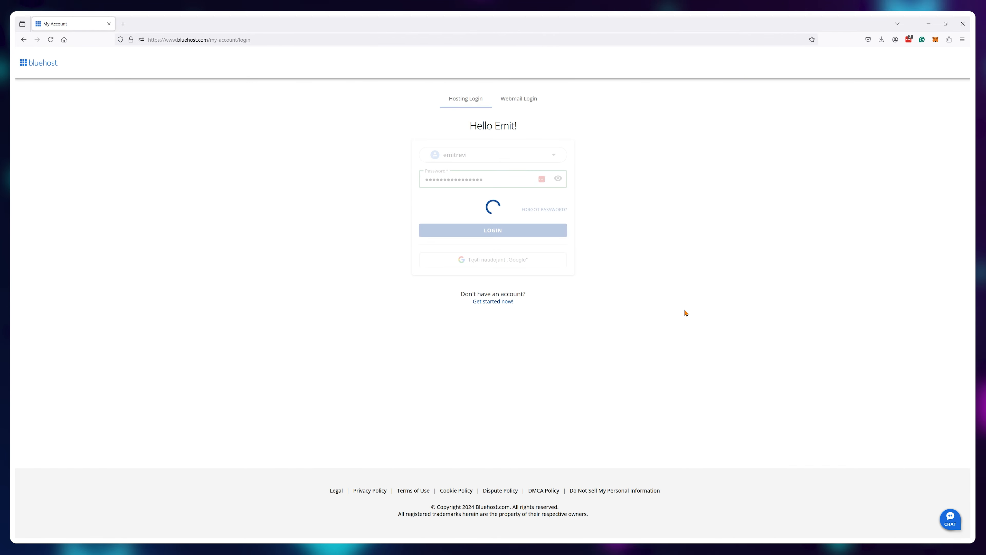
{"action": "left_click", "coordinate": [492, 230]}
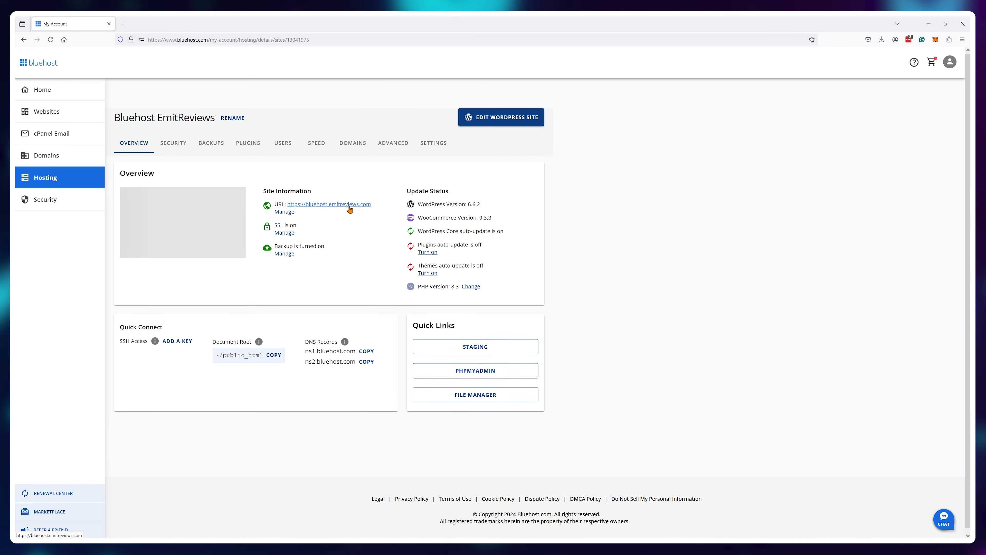
{"action": "left_click", "coordinate": [328, 204]}
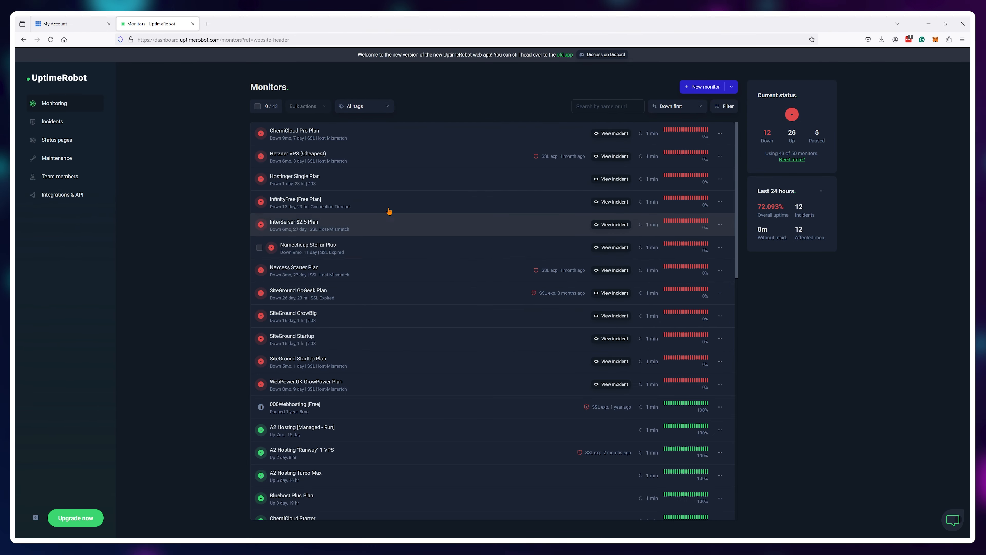
View the monitor's response-time chart over the Last 365 days
{"action": "scroll", "scroll_direction": "down", "scroll_amount": 3}
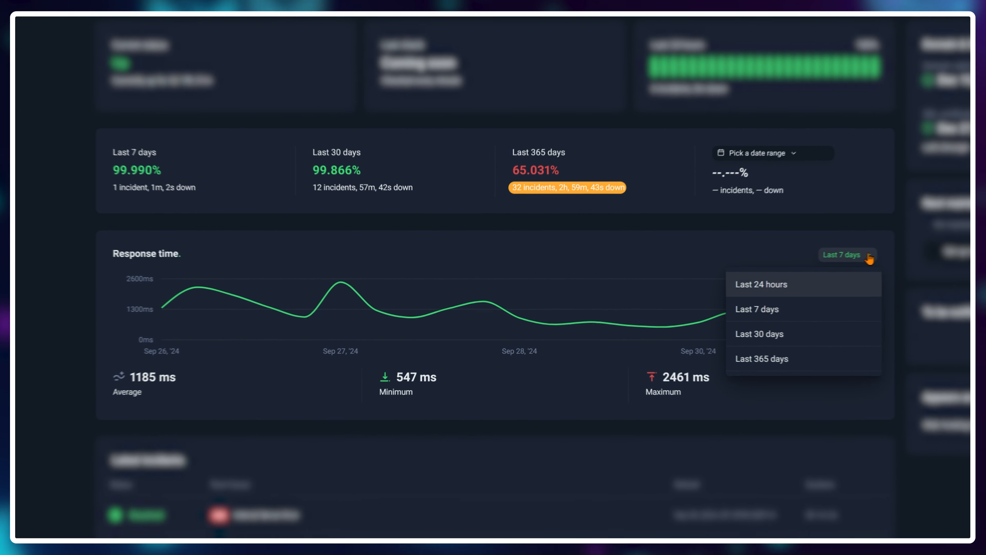
{"action": "left_click", "coordinate": [762, 359]}
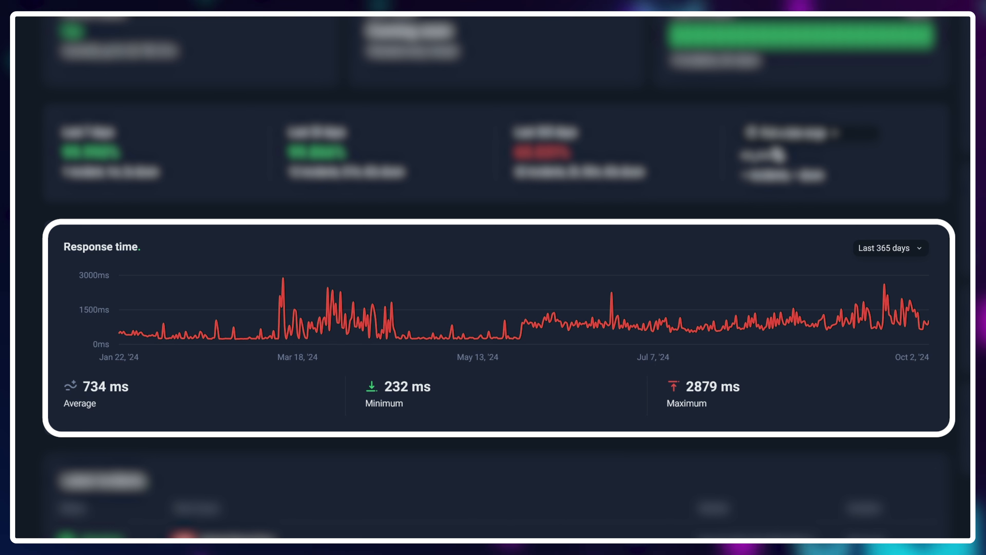
{"action": "mouse_move", "coordinate": [708, 386]}
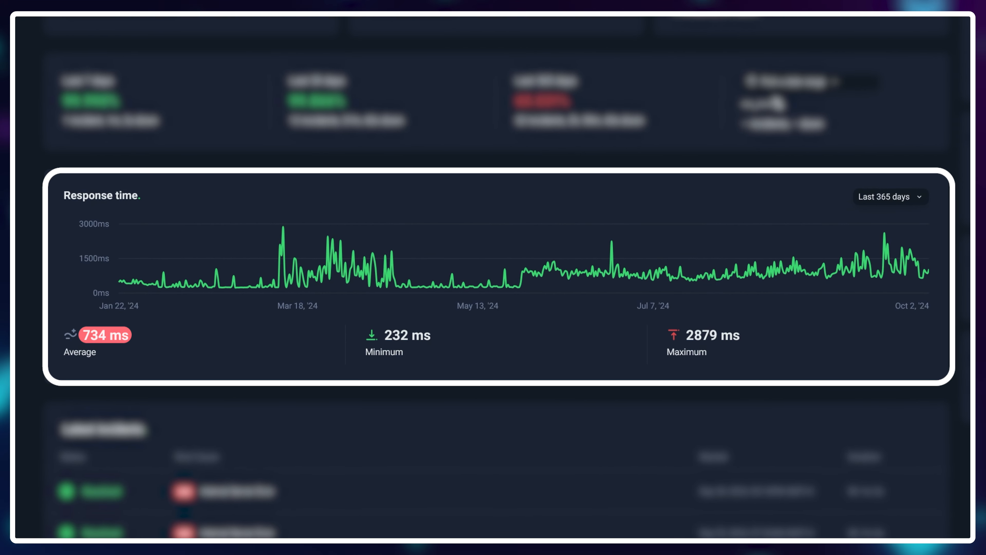
{"action": "left_click", "coordinate": [240, 24]}
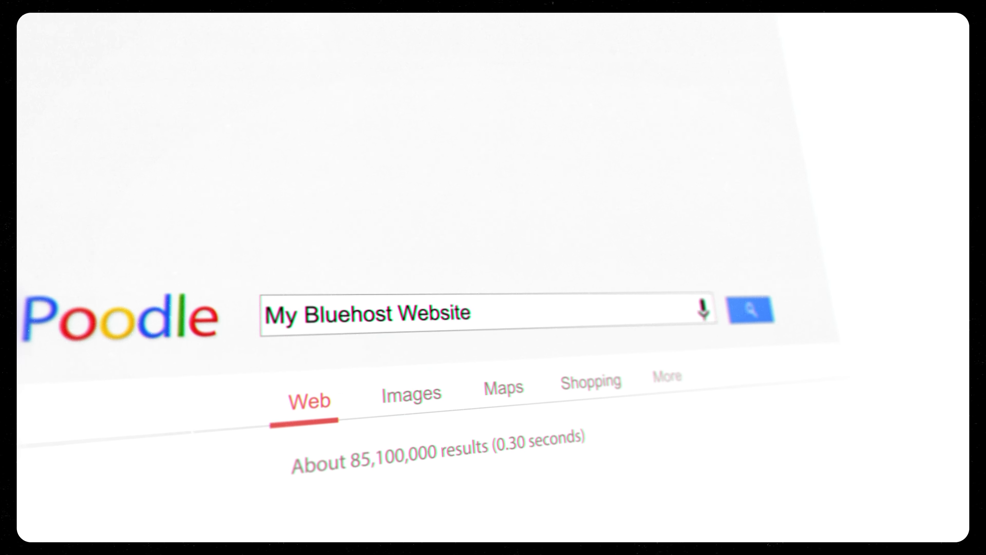
Scroll the UptimeRobot Monitors list down to the HostGator, Hostinger and NameCheap rows
{"action": "scroll", "scroll_direction": "down", "scroll_amount": 3}
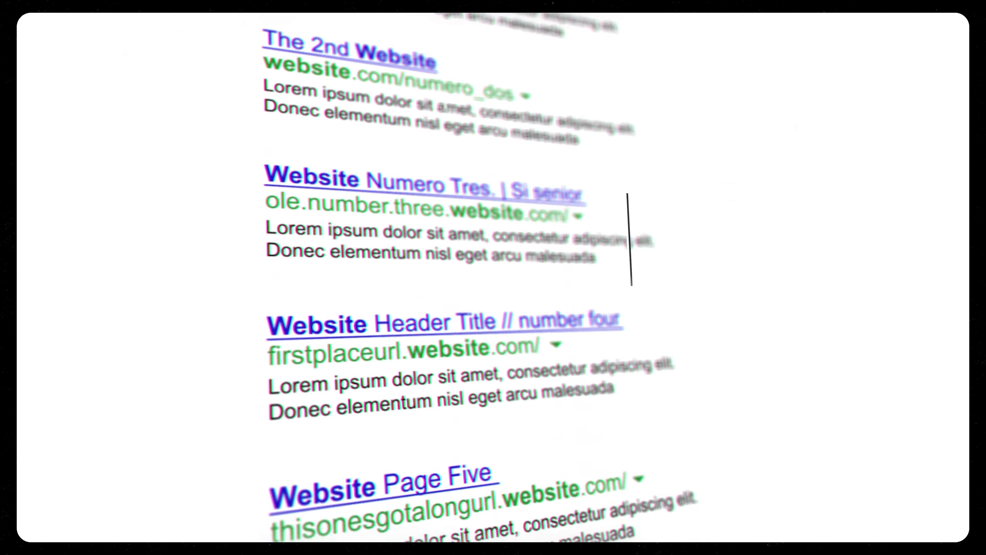
{"action": "scroll", "scroll_direction": "down", "scroll_amount": 3}
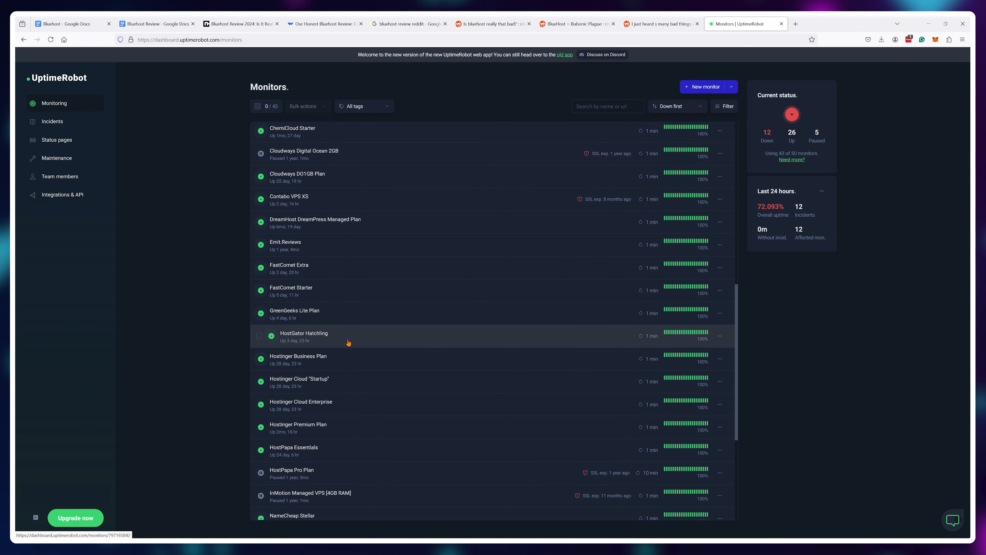
View the Hostinger Premium Plan monitor's details and its response-time range options
{"action": "left_click", "coordinate": [298, 423]}
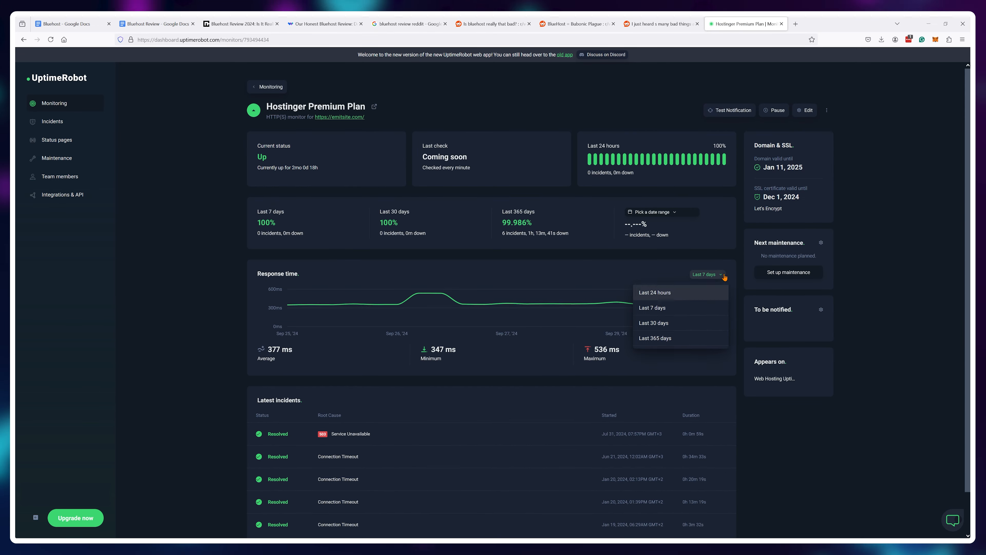
{"action": "left_click", "coordinate": [655, 338]}
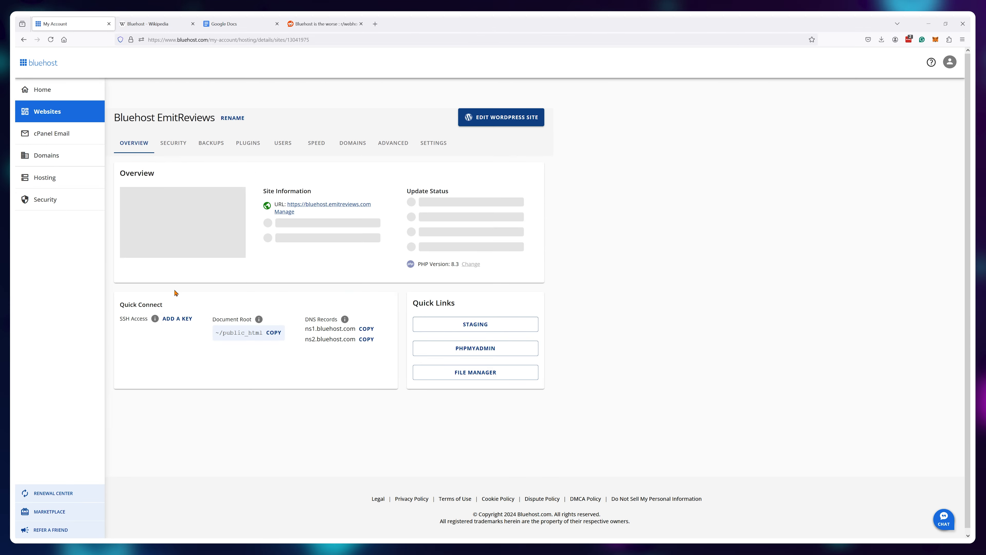
Manage cPanel from the site's Advanced settings, then reach the shared hosting FAQs
{"action": "left_click", "coordinate": [392, 143]}
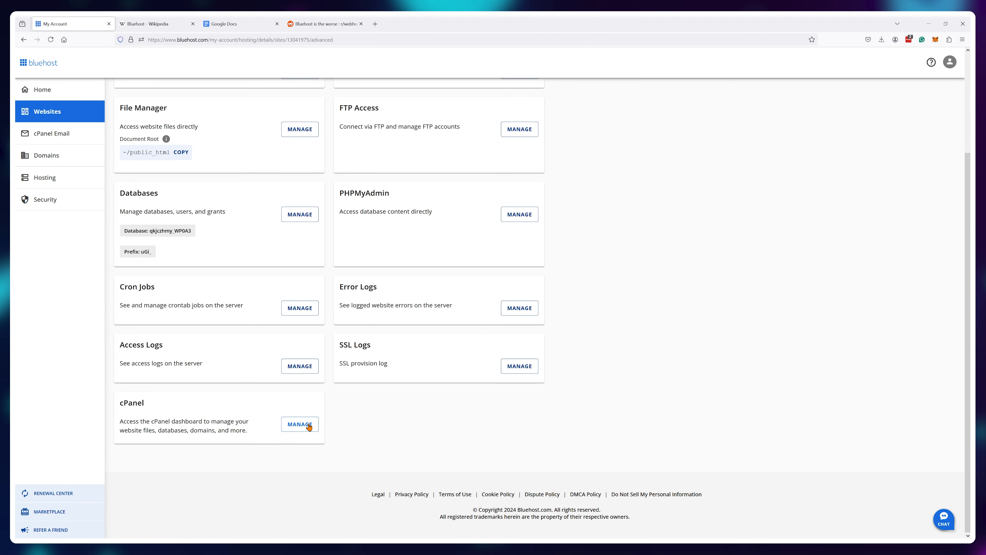
{"action": "left_click", "coordinate": [299, 423]}
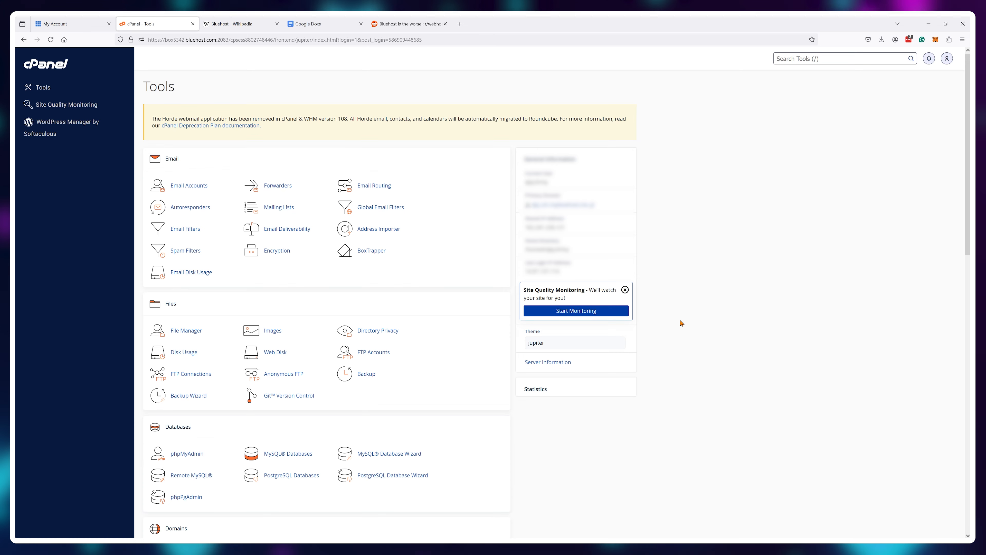
{"action": "left_click", "coordinate": [184, 351]}
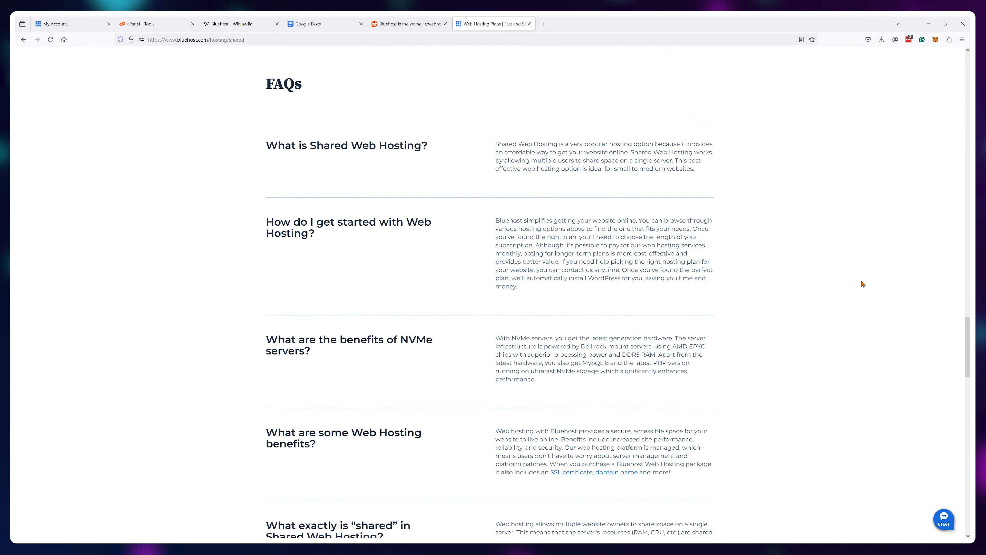
Scroll the shared hosting FAQs before viewing Bluehost's Cloud Hosting video with 4.3M views
{"action": "scroll", "scroll_direction": "down", "scroll_amount": 3}
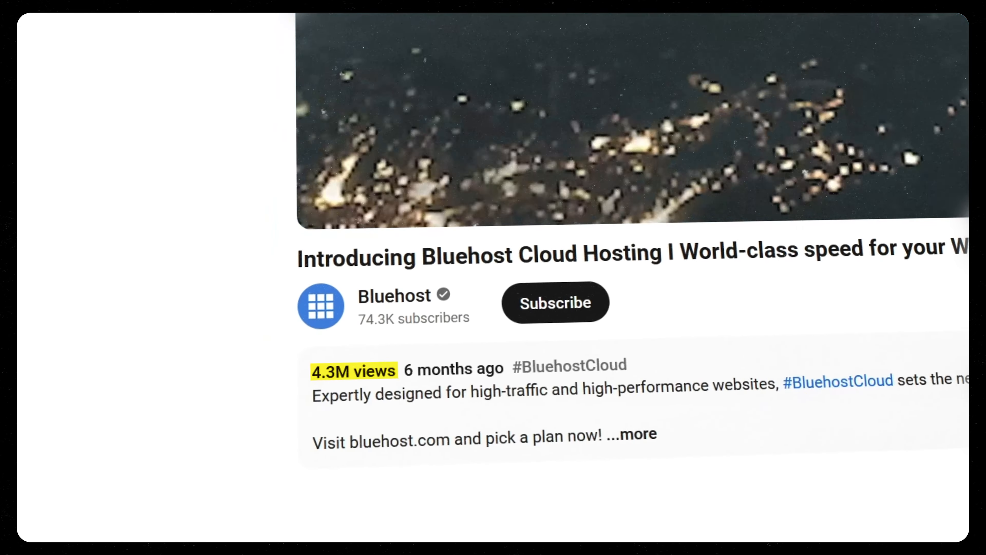
Scroll through the Bluehost Plus Plan's UptimeRobot incident log to its end and back
{"action": "left_click", "coordinate": [745, 23]}
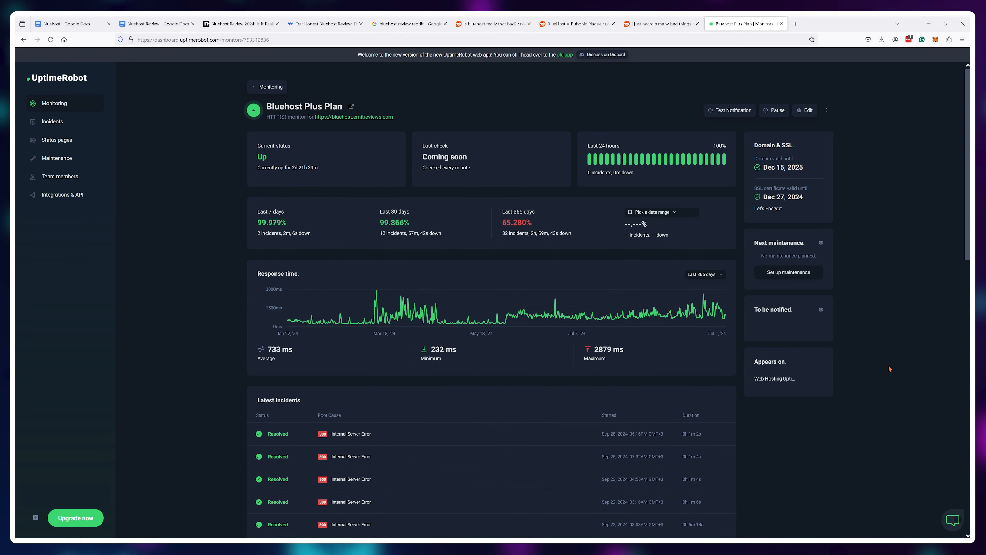
{"action": "scroll", "scroll_direction": "down", "scroll_amount": 3}
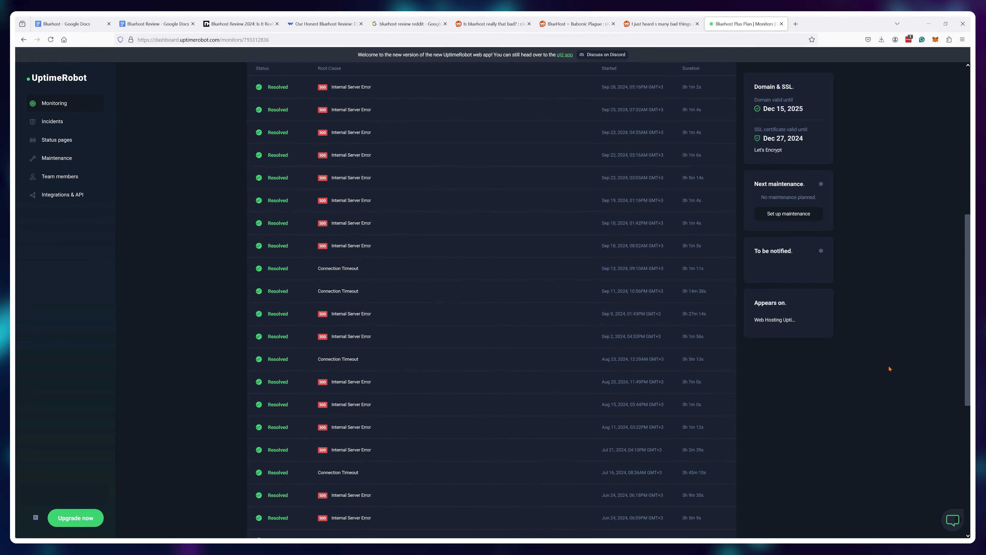
{"action": "scroll", "scroll_direction": "down", "scroll_amount": 3}
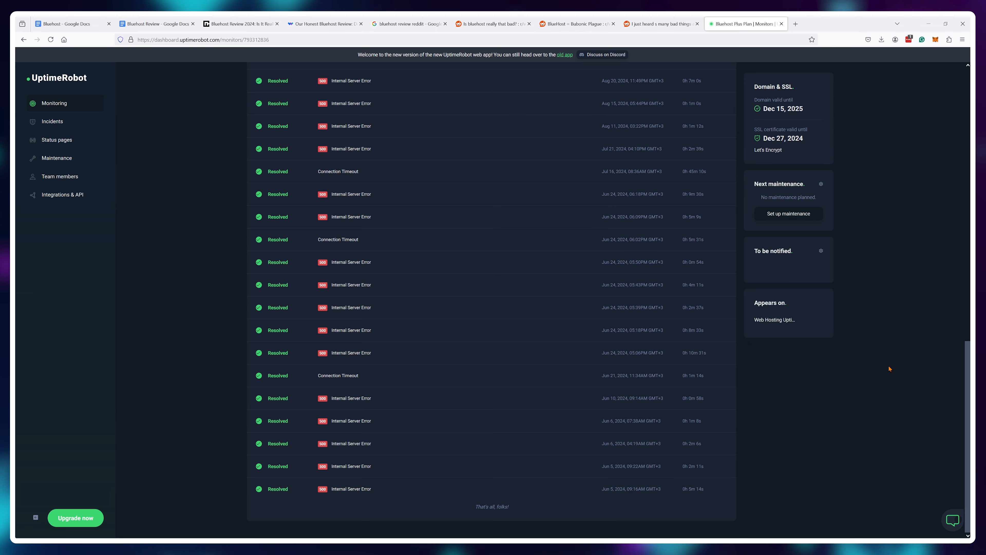
{"action": "scroll", "scroll_direction": "up", "scroll_amount": 3}
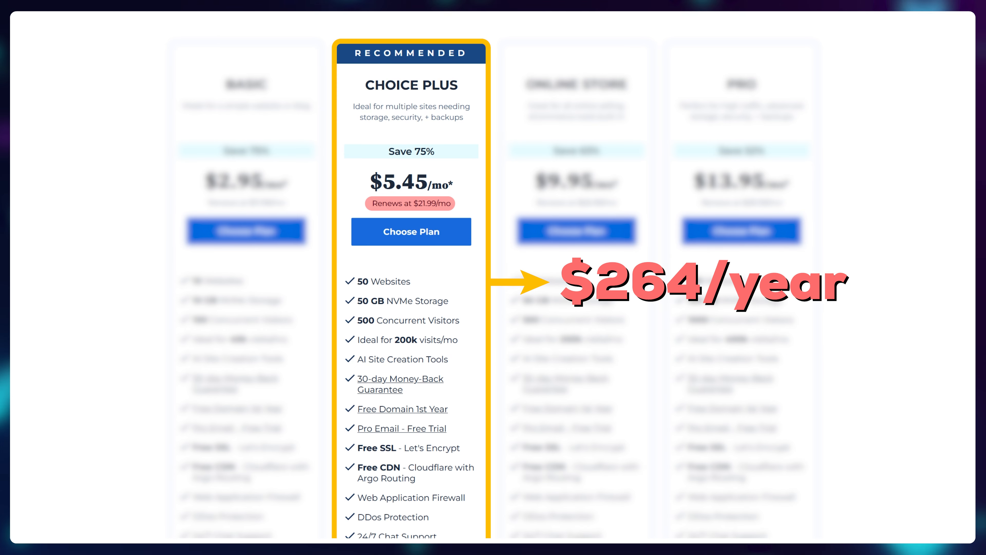
Choose the Choice Plus plan, skip the domain, and review the $65.40 cart order summary
{"action": "left_click", "coordinate": [410, 231]}
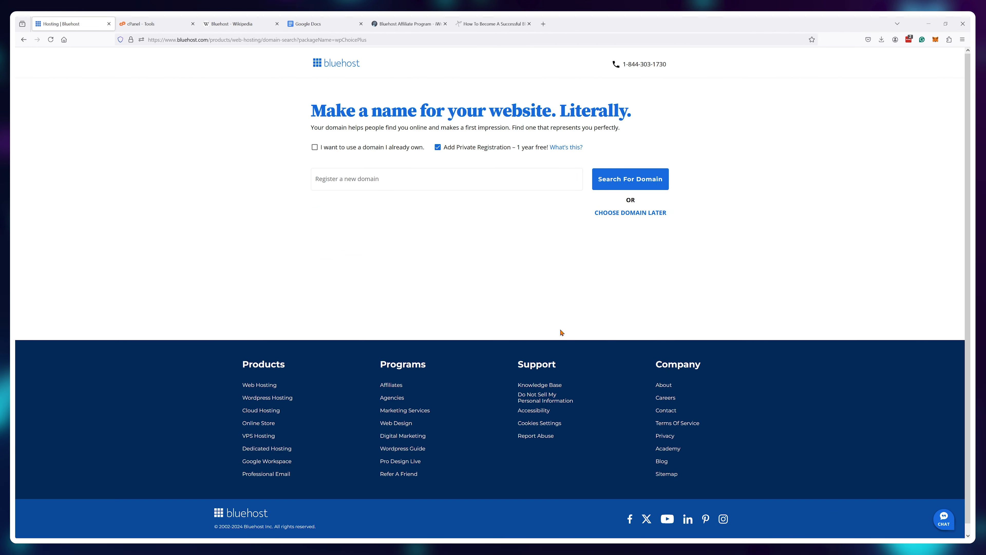
{"action": "mouse_move", "coordinate": [448, 151]}
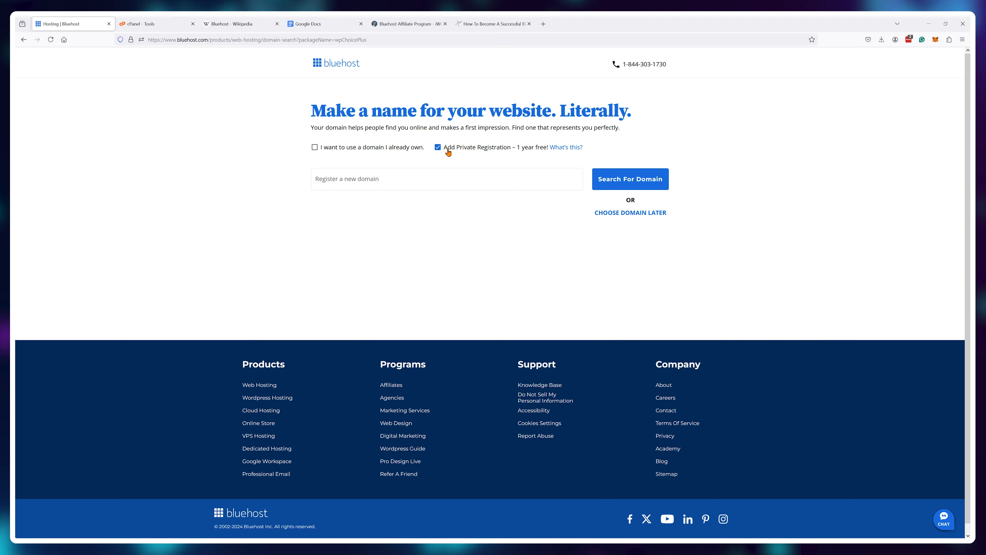
{"action": "left_click", "coordinate": [437, 147]}
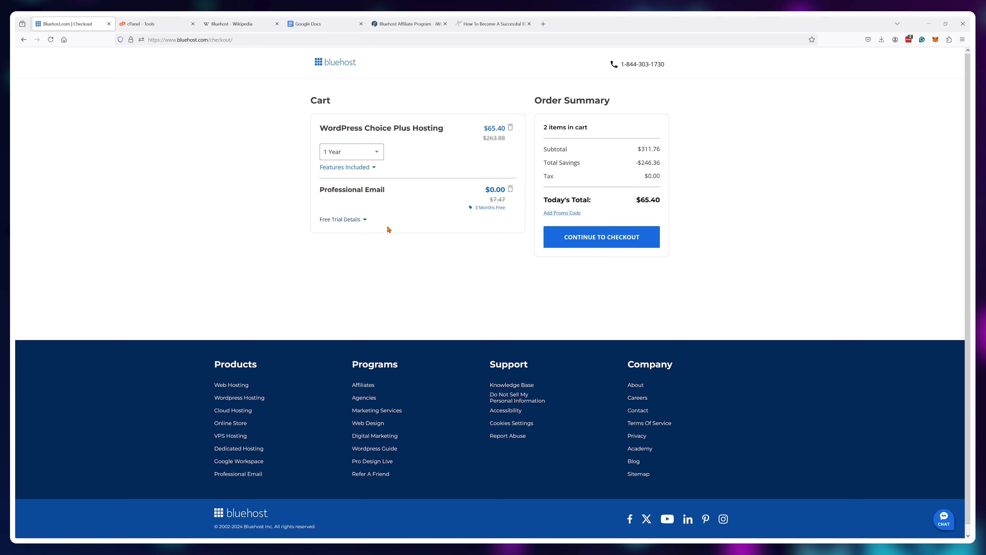
{"action": "left_click", "coordinate": [340, 219]}
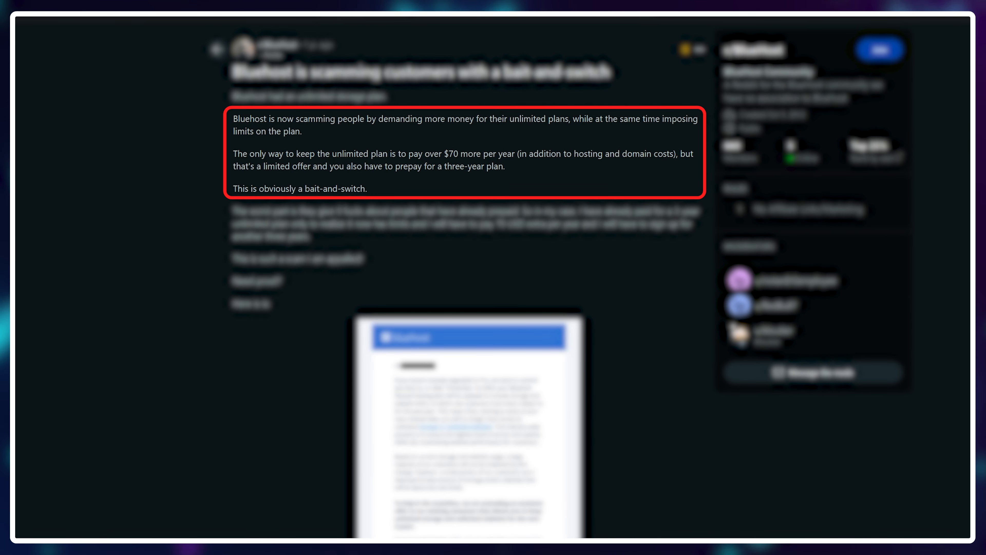
Sign in to the Choice Plus hosting overview, dismiss the promo pop-up, and reach WebHostMost's affiliate page
{"action": "left_click", "coordinate": [157, 23]}
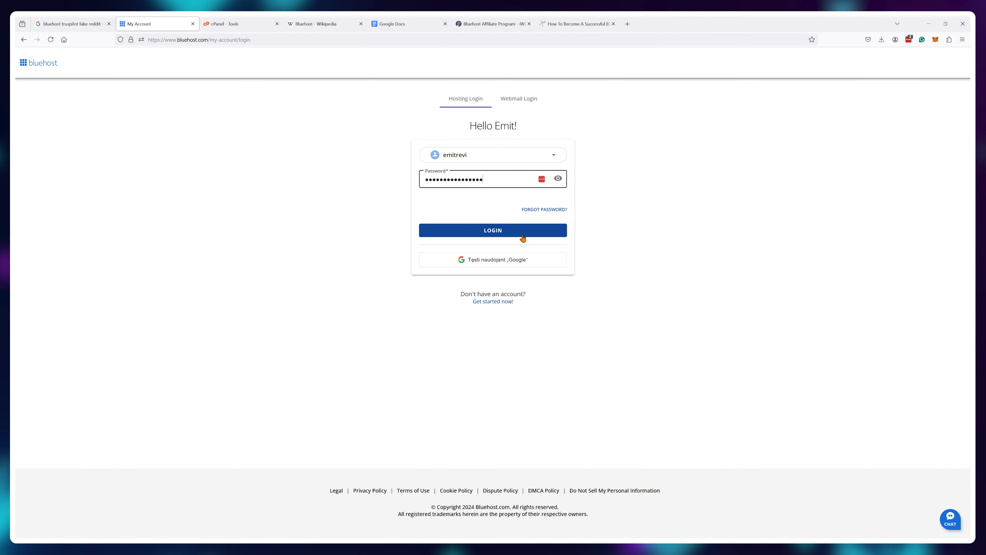
{"action": "left_click", "coordinate": [492, 230]}
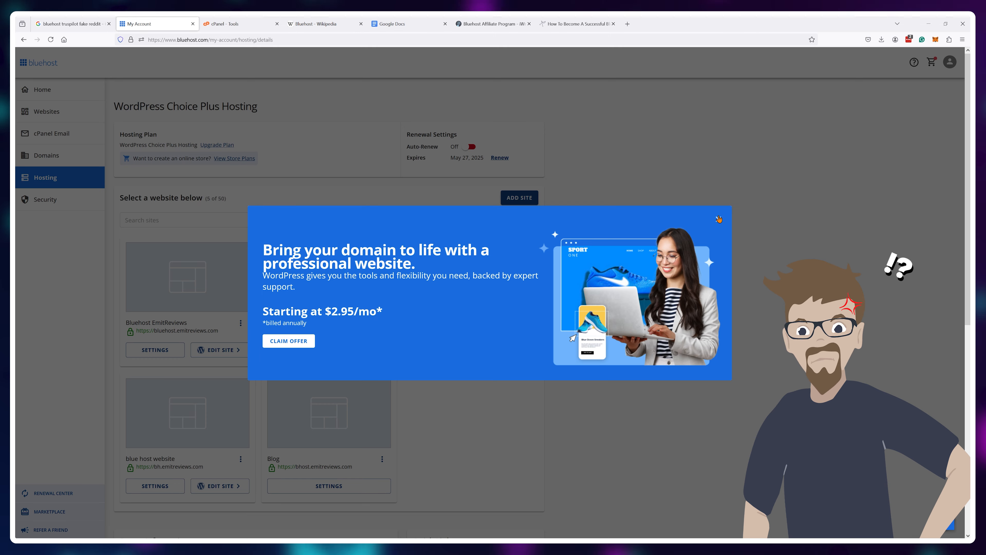
{"action": "left_click", "coordinate": [717, 219]}
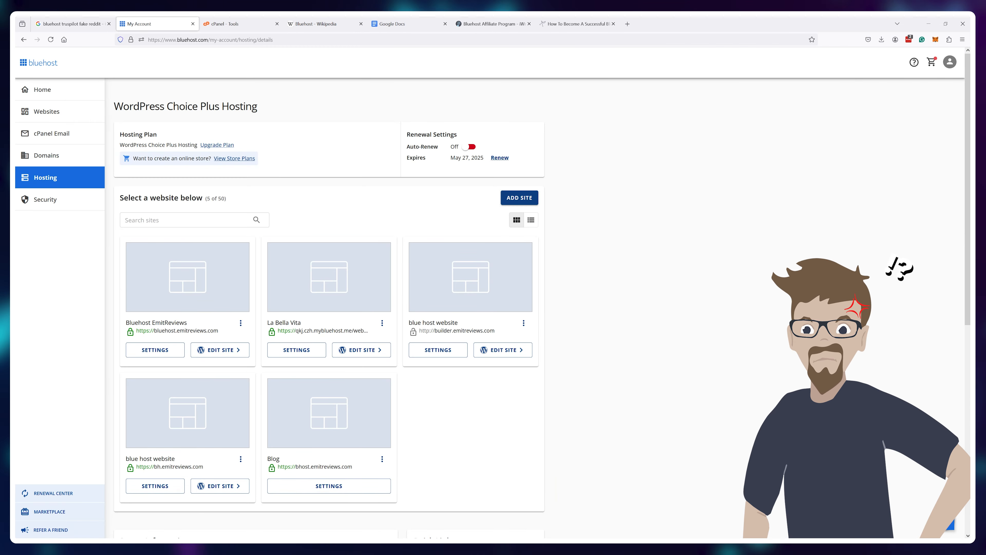
{"action": "left_click", "coordinate": [575, 24]}
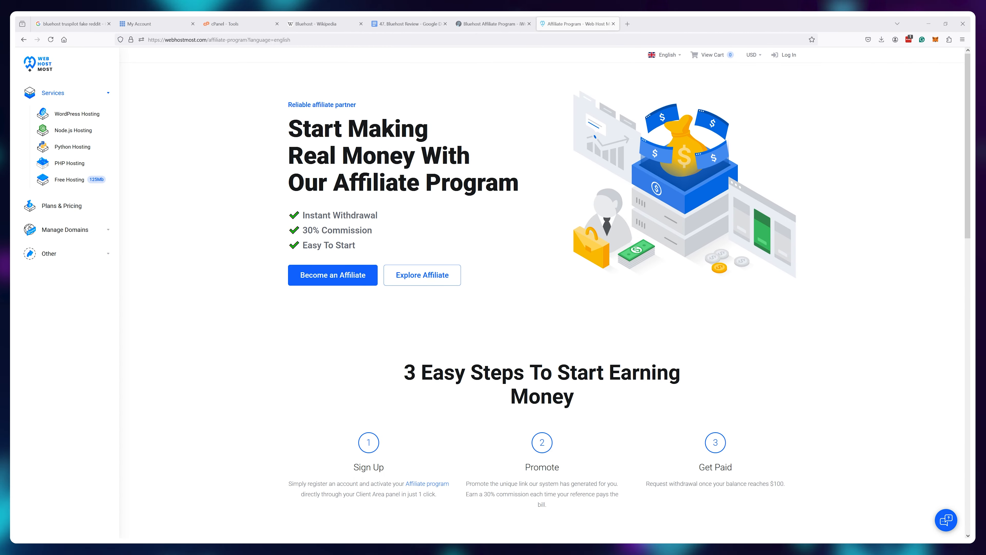
{"action": "mouse_move", "coordinate": [881, 241]}
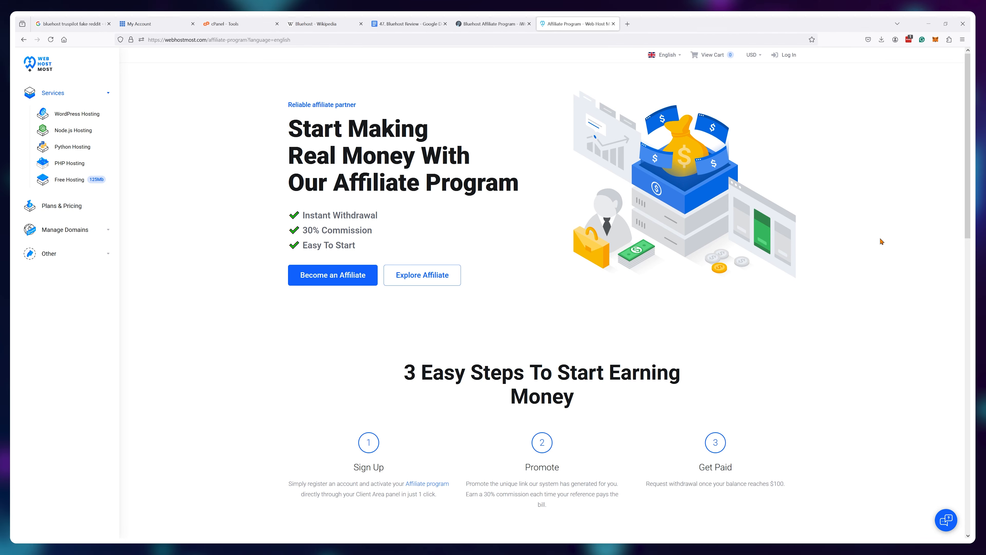
Review WebHostMost's 30% recurring commission details, then switch to Bluehost's affiliate page claiming 70% per sale
{"action": "scroll", "scroll_direction": "down", "scroll_amount": 3}
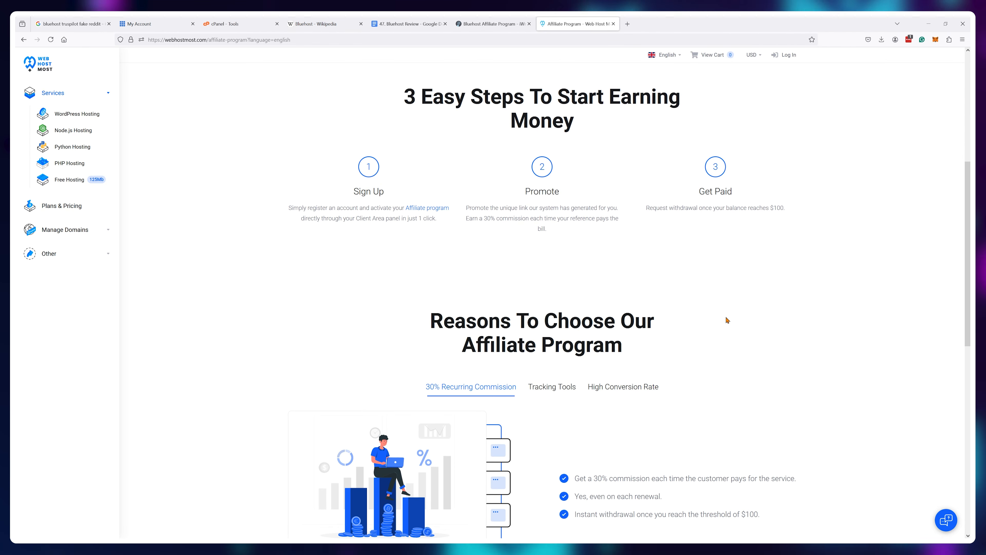
{"action": "scroll", "scroll_direction": "down", "scroll_amount": 3}
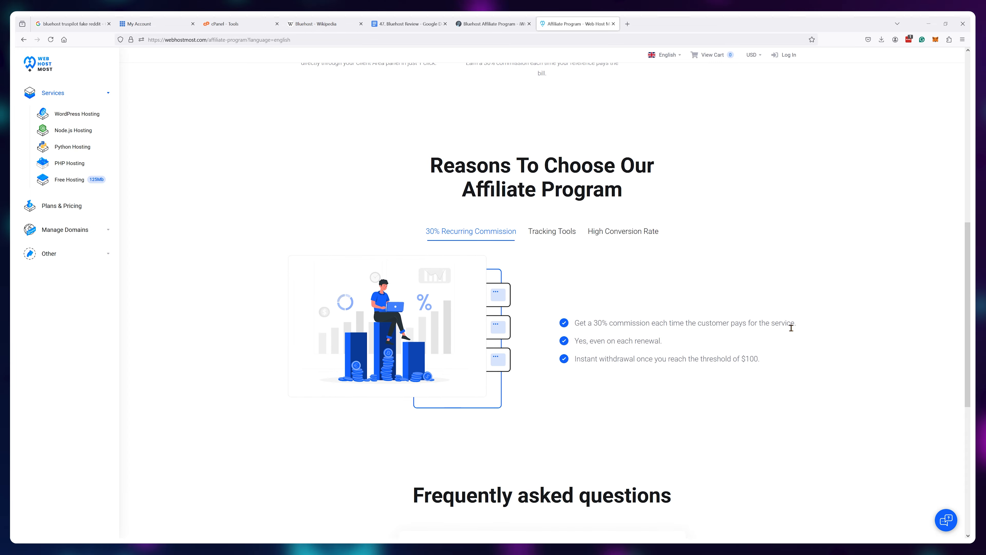
{"action": "mouse_move", "coordinate": [809, 355]}
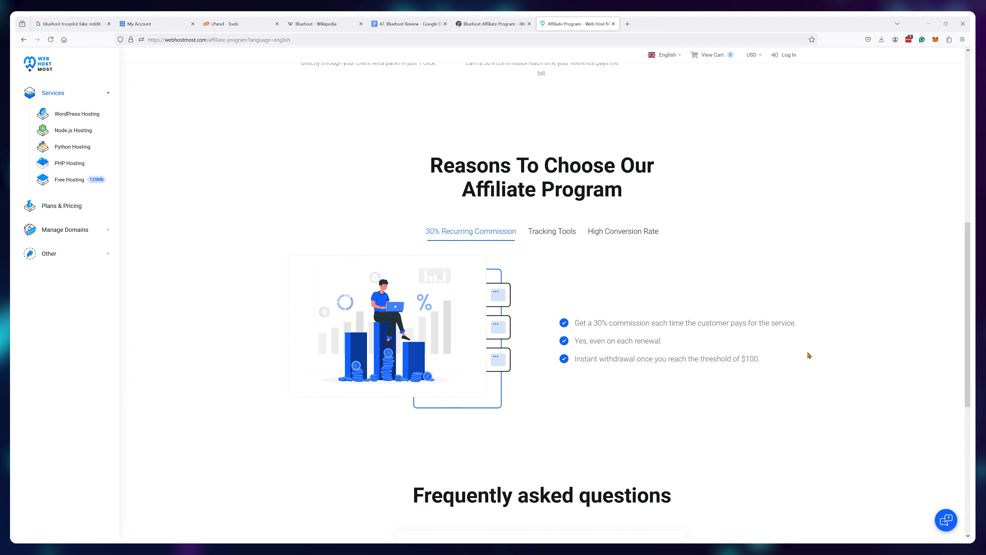
{"action": "left_click", "coordinate": [409, 23]}
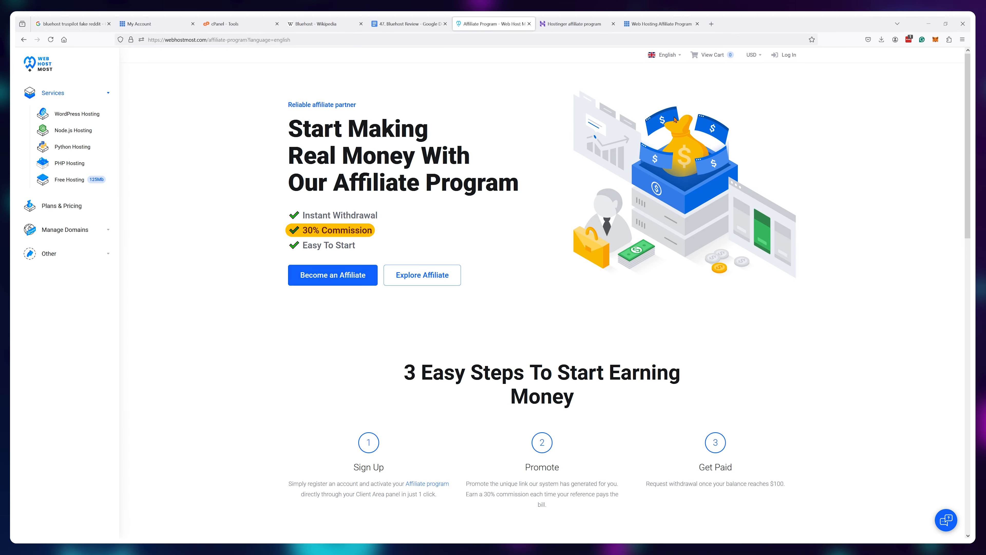
{"action": "left_click", "coordinate": [574, 23]}
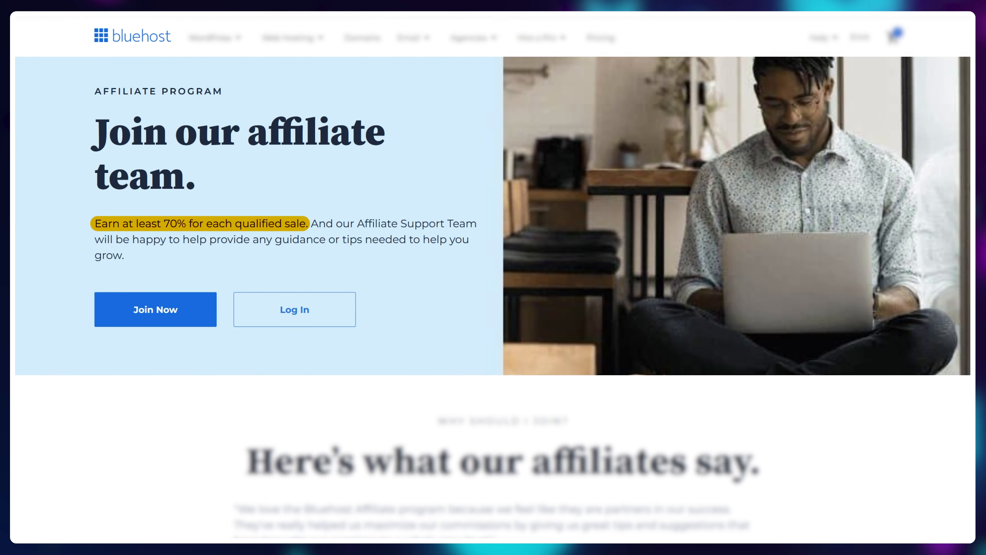
Show Bluehost's tiered $65 to $150 per-referral commission articles, ending on ChemiCloud's 10% off coupon page
{"action": "left_click", "coordinate": [660, 24]}
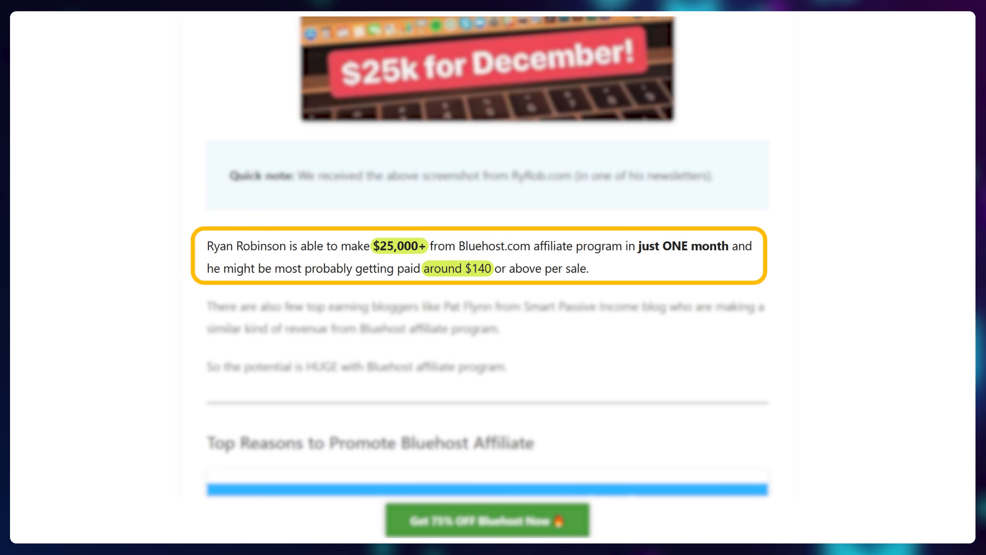
{"action": "left_click", "coordinate": [745, 24]}
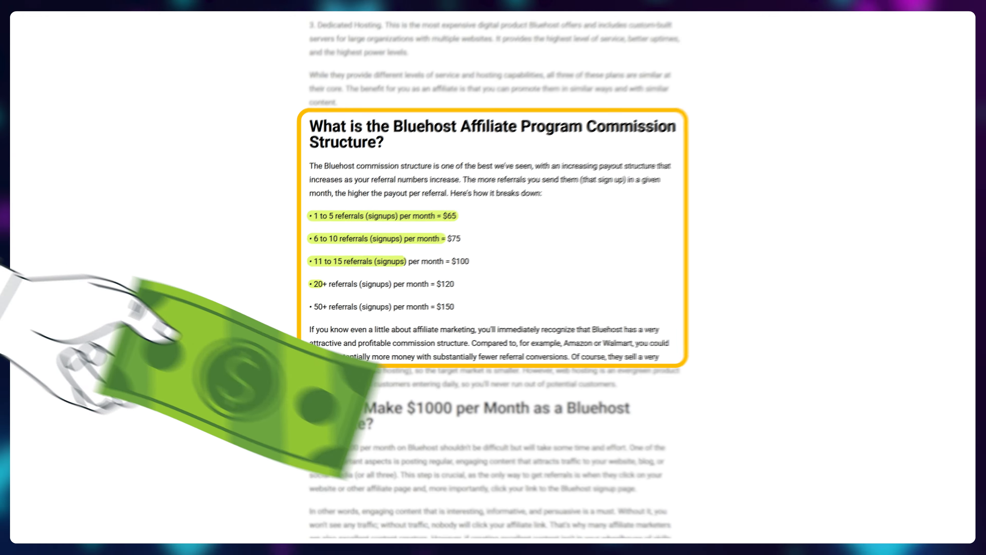
{"action": "left_click", "coordinate": [745, 23]}
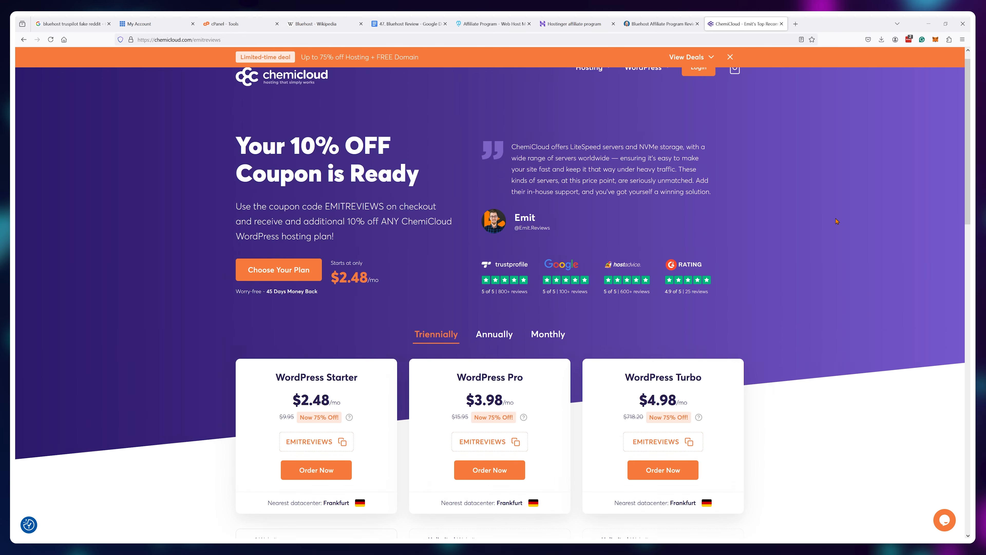
Show the honest Bluehost review, then EmitReviews' uptime status page listing hosts' 90-day uptime percentages
{"action": "scroll", "scroll_direction": "up", "scroll_amount": 3}
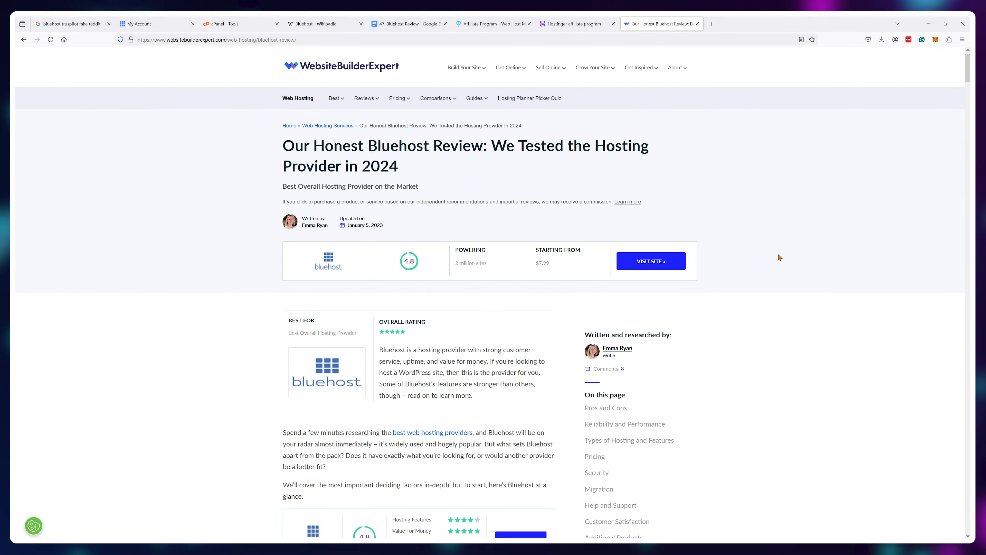
{"action": "scroll", "scroll_direction": "down", "scroll_amount": 3}
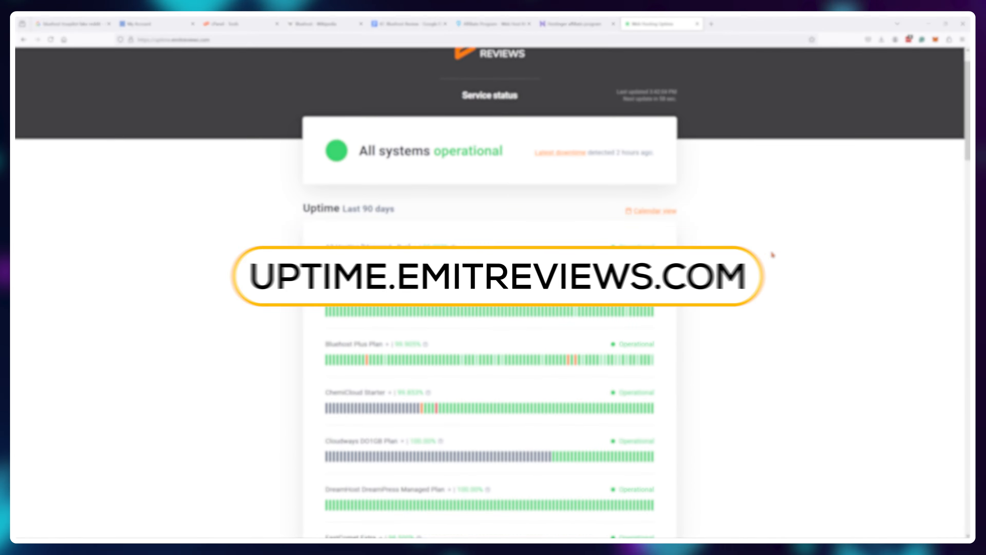
{"action": "scroll", "scroll_direction": "down", "scroll_amount": 3}
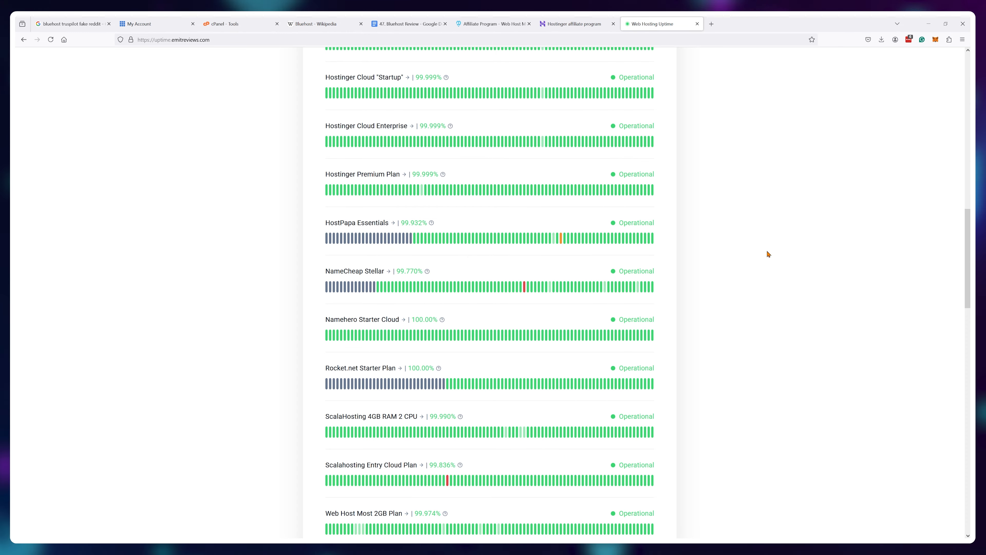